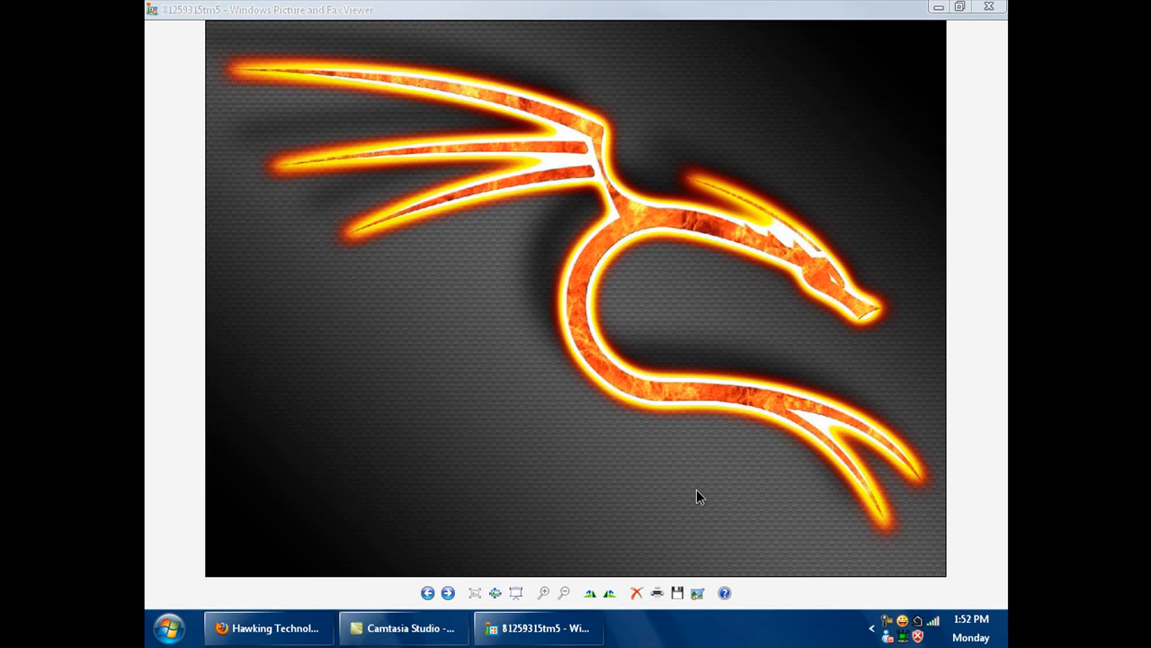
mouse_move(651, 286)
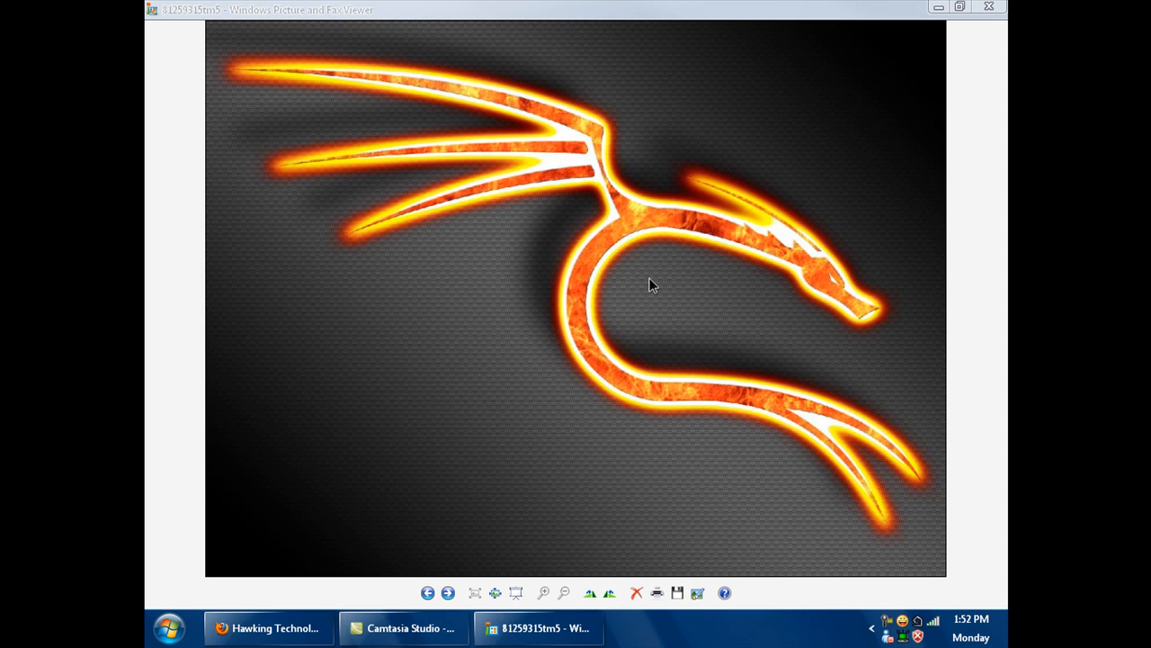
mouse_move(664, 284)
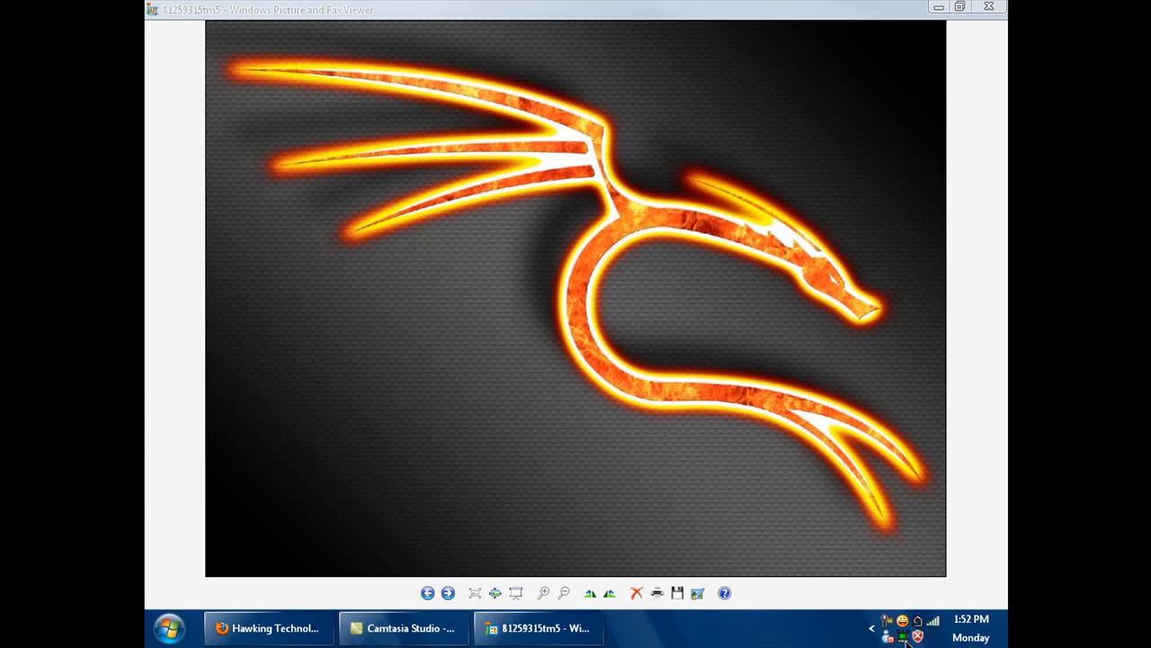
mouse_move(935, 620)
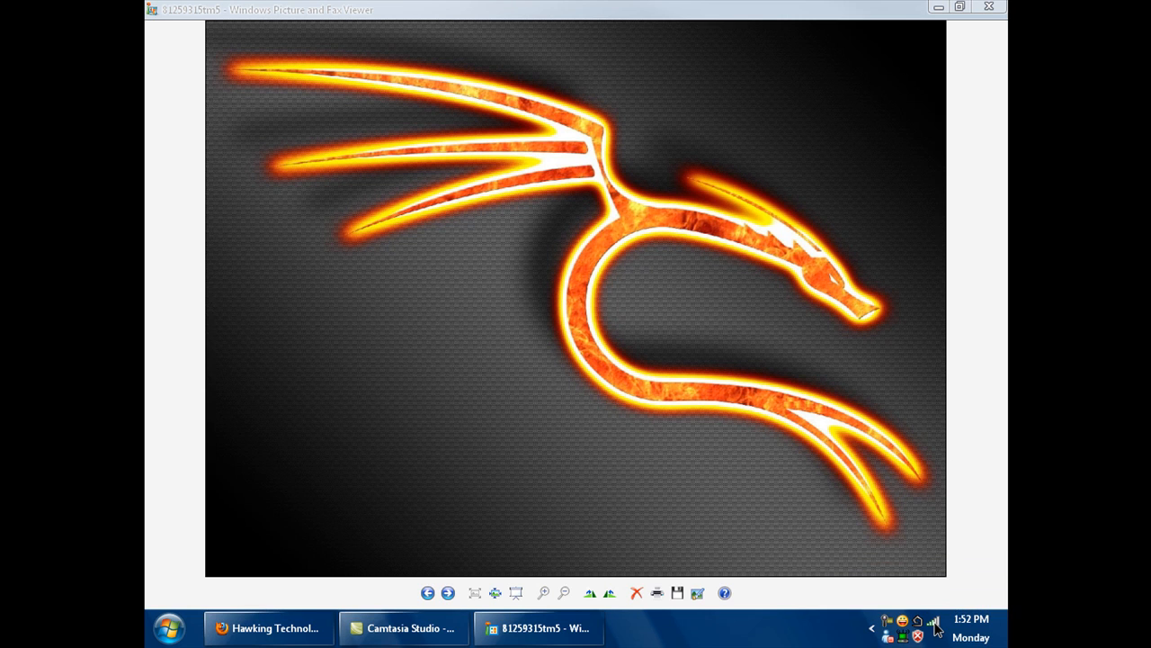
mouse_move(939, 628)
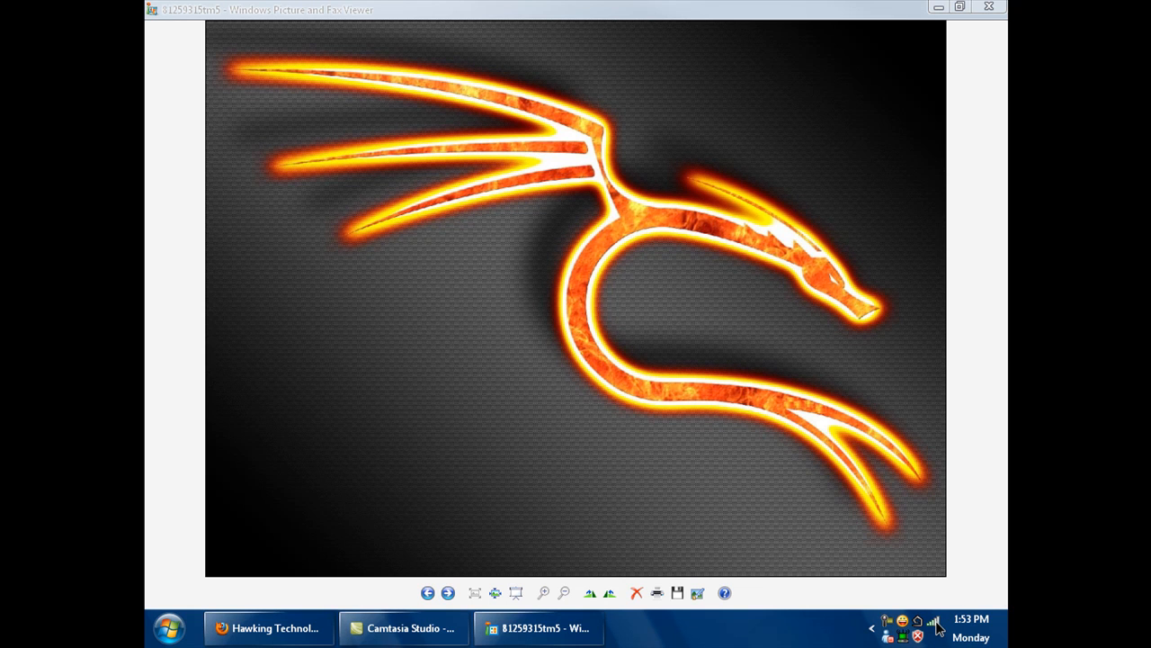
mouse_move(910, 632)
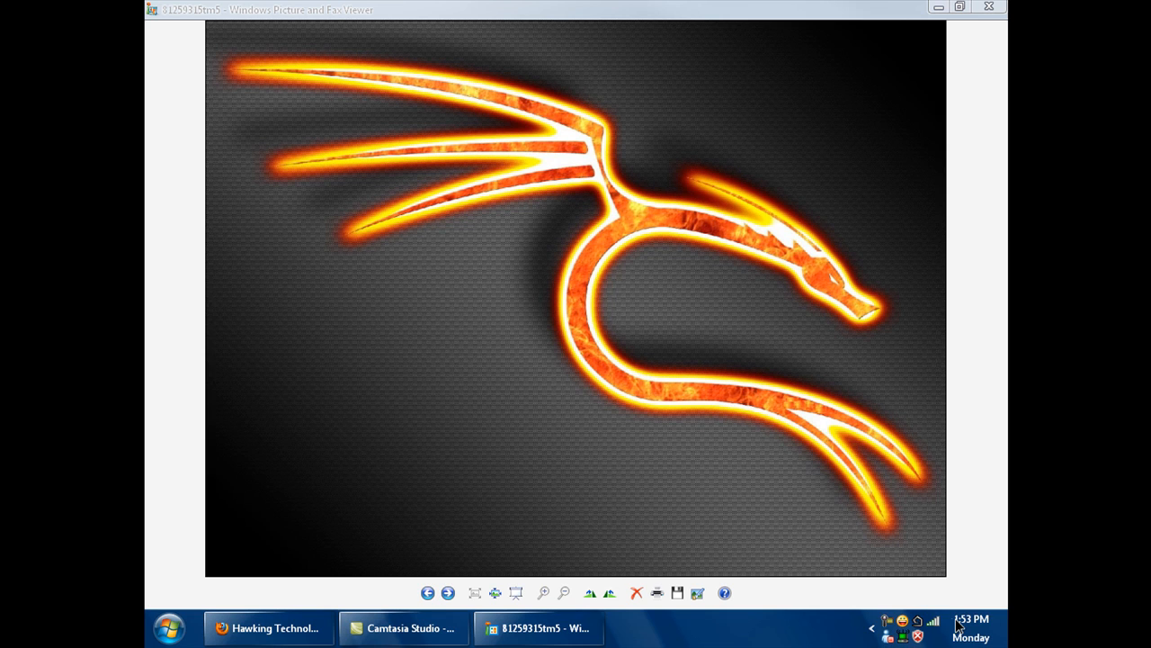
mouse_move(936, 622)
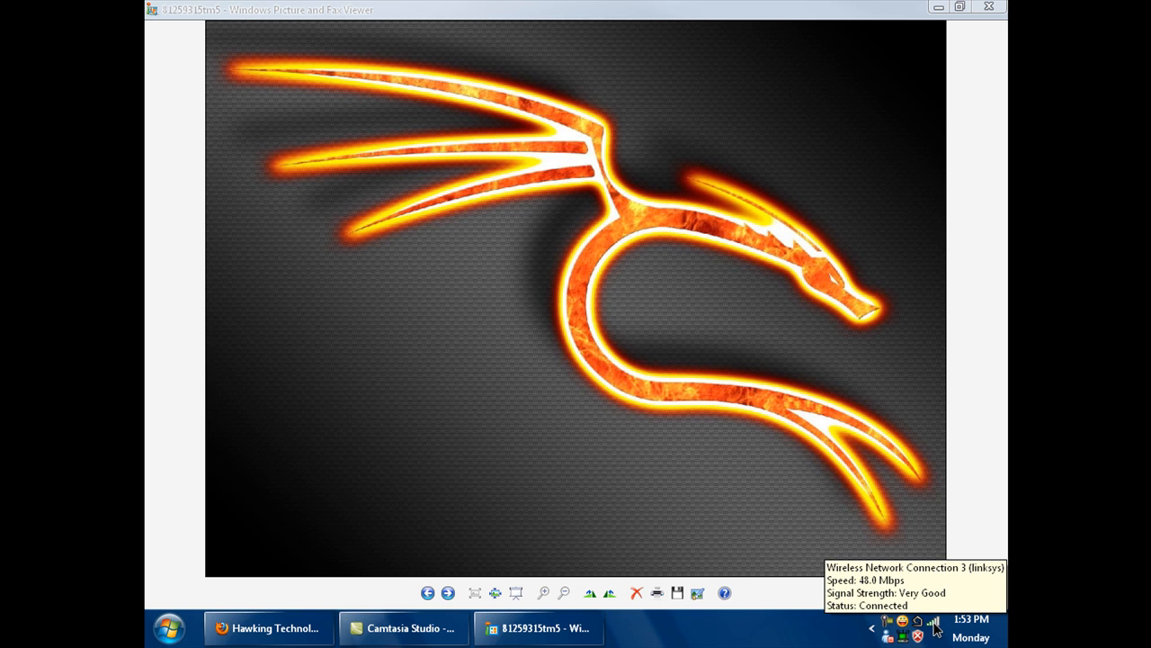
mouse_move(860, 14)
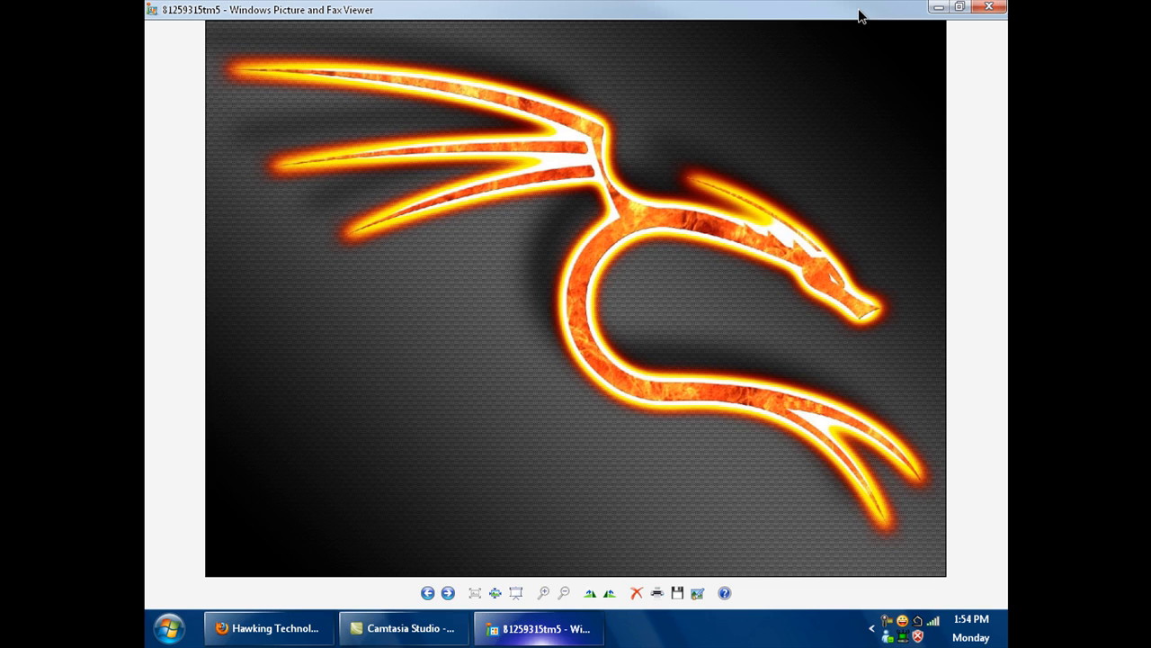
mouse_move(946, 626)
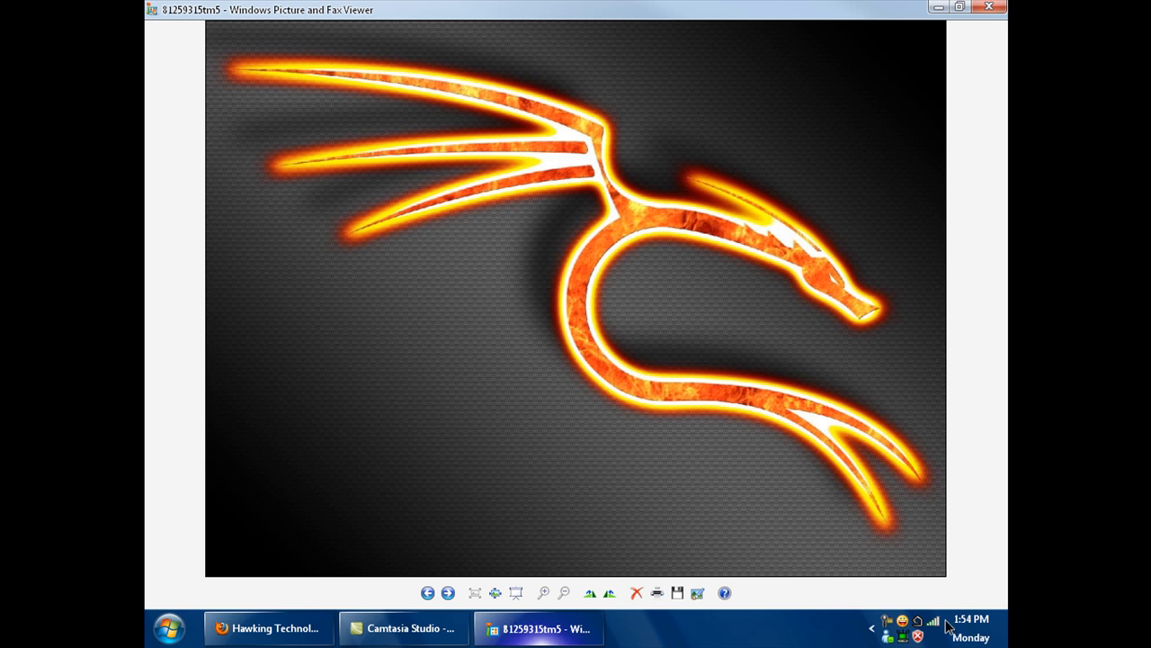
mouse_move(935, 623)
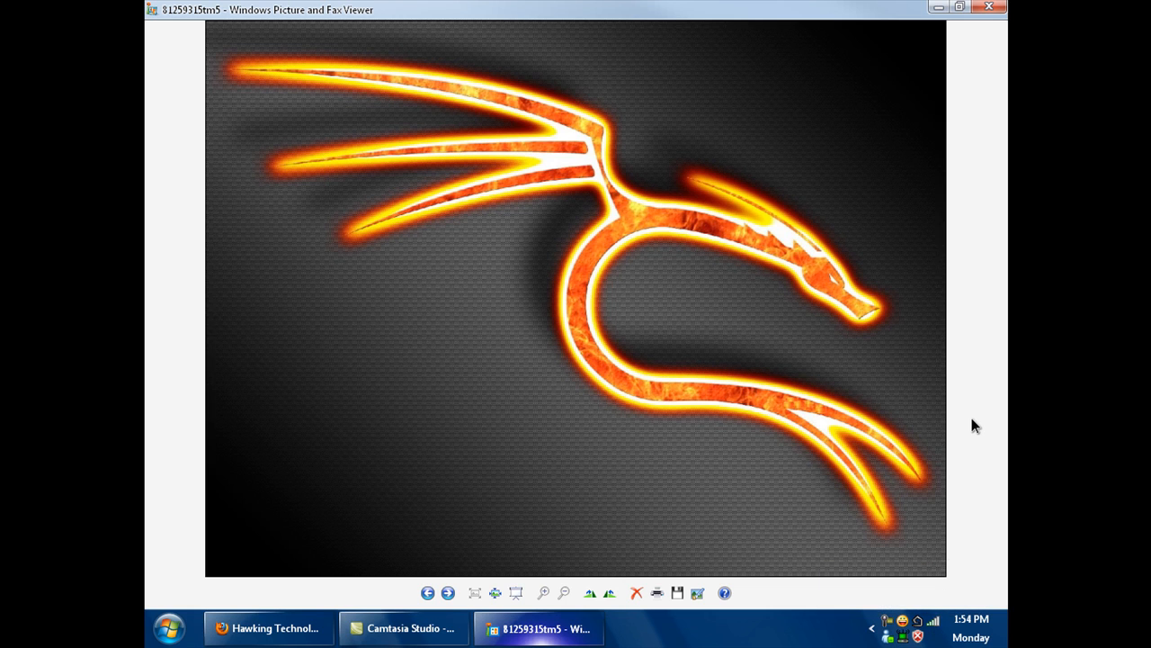
mouse_move(885, 630)
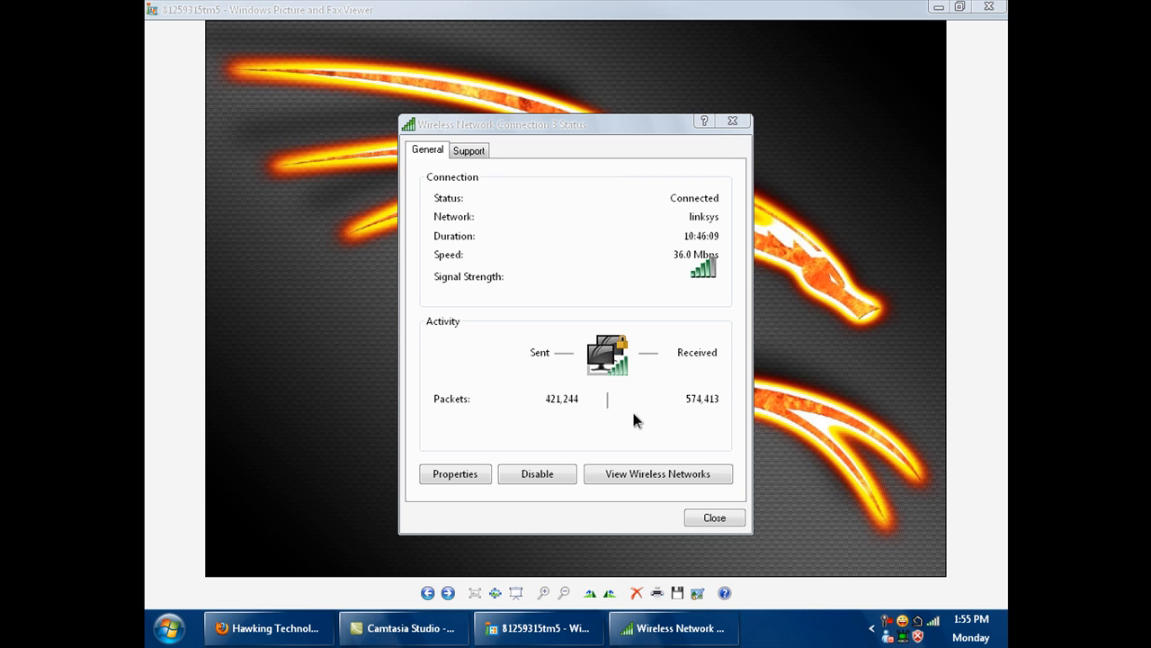
mouse_move(675, 414)
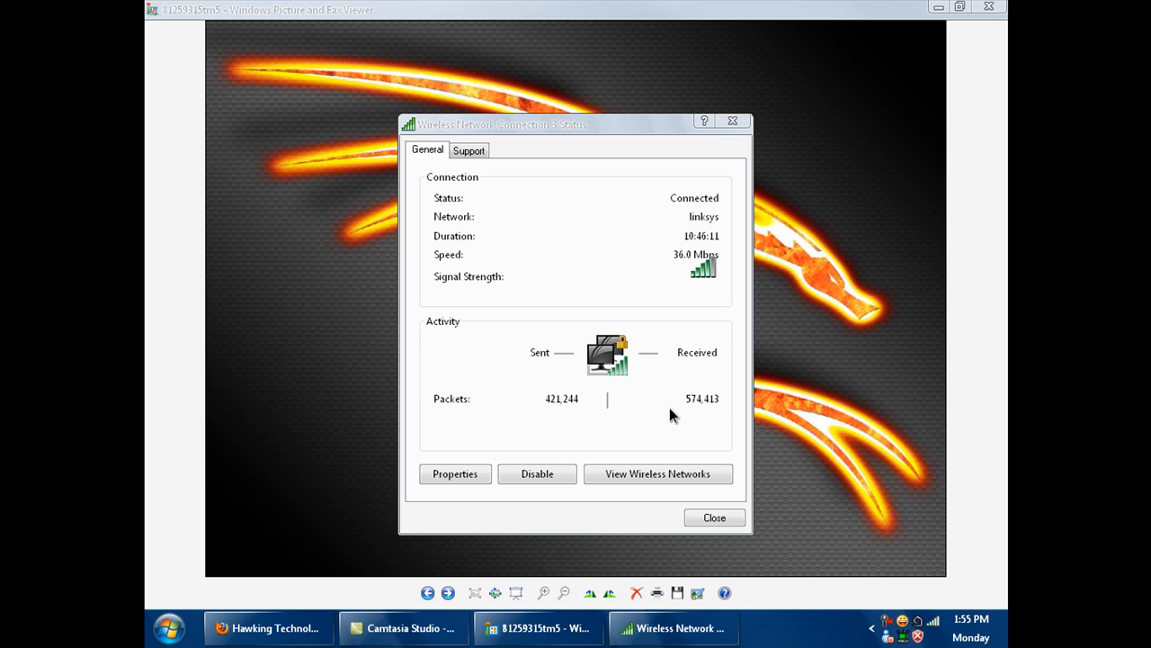
mouse_move(654, 416)
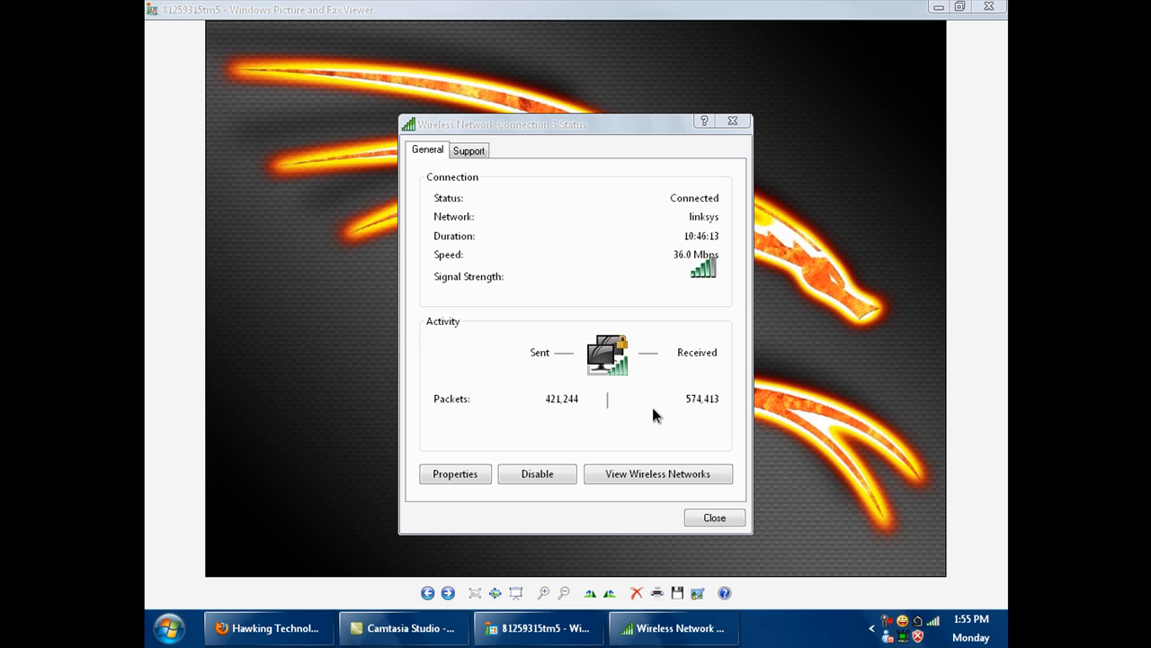
mouse_move(642, 412)
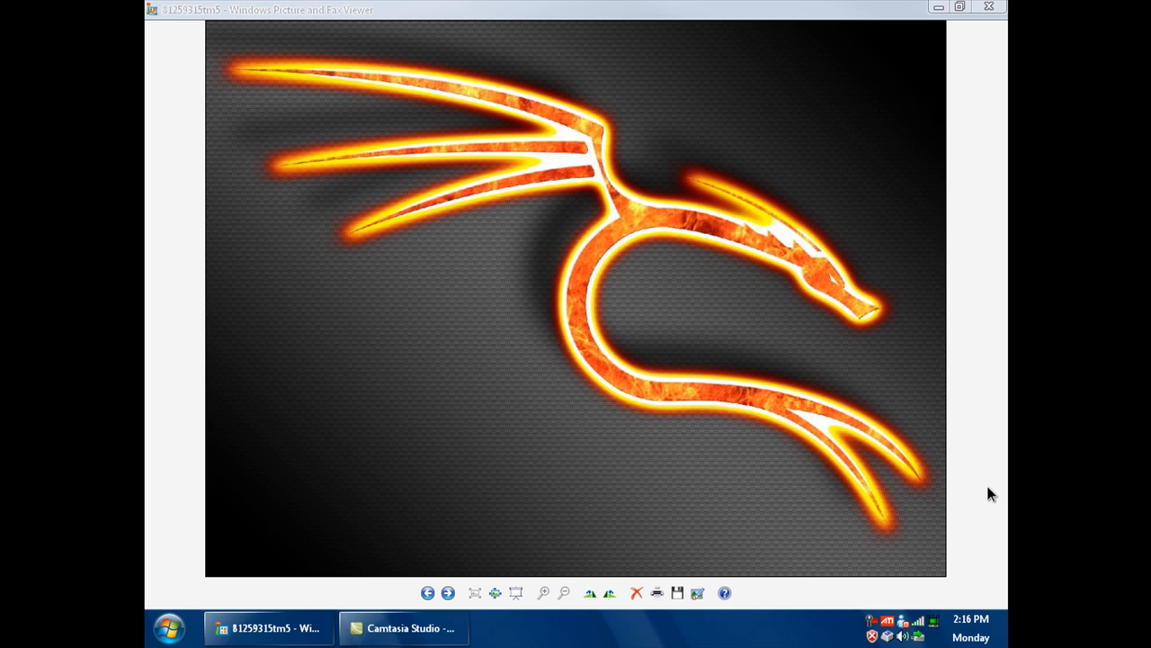
mouse_move(820, 496)
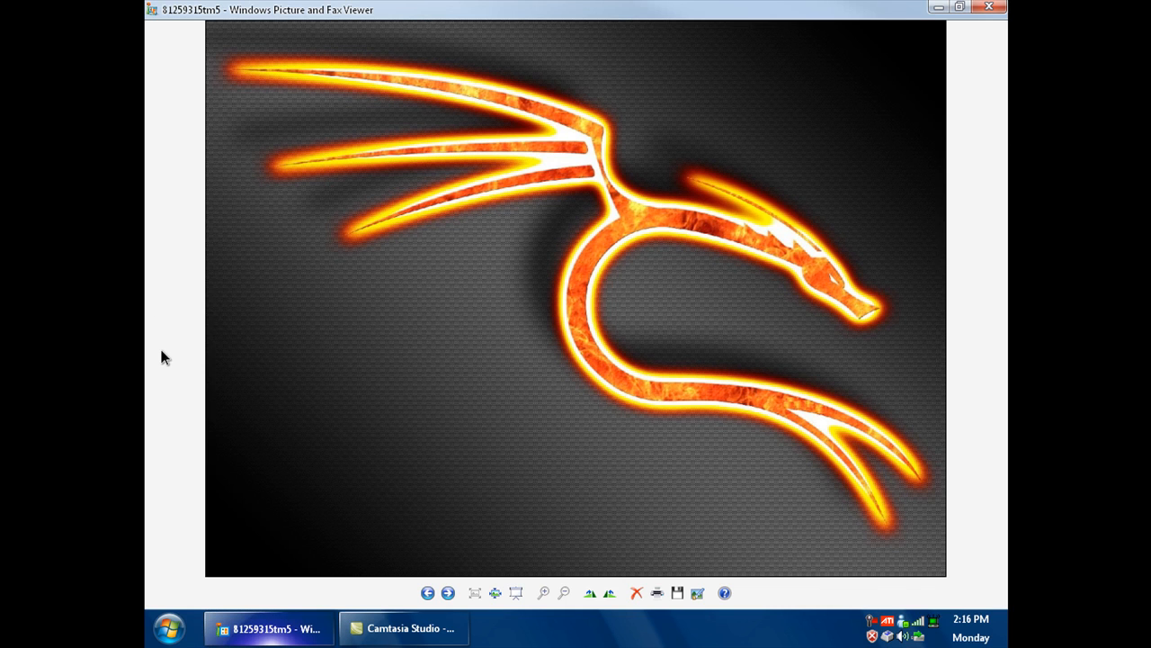
mouse_move(962, 416)
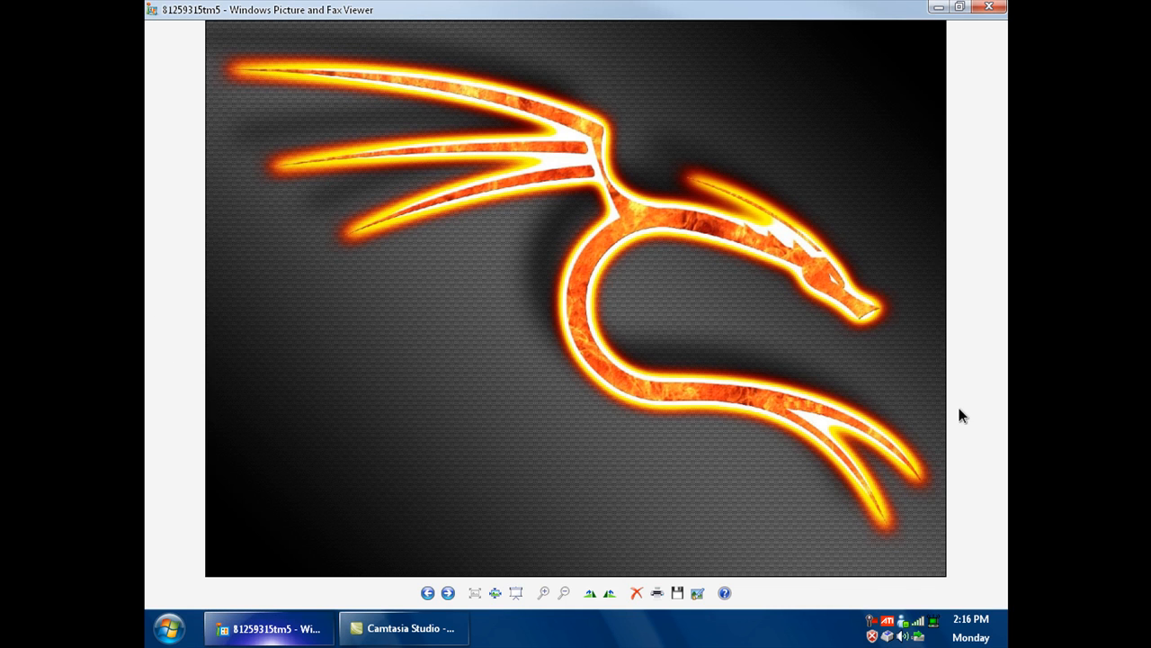
mouse_move(957, 472)
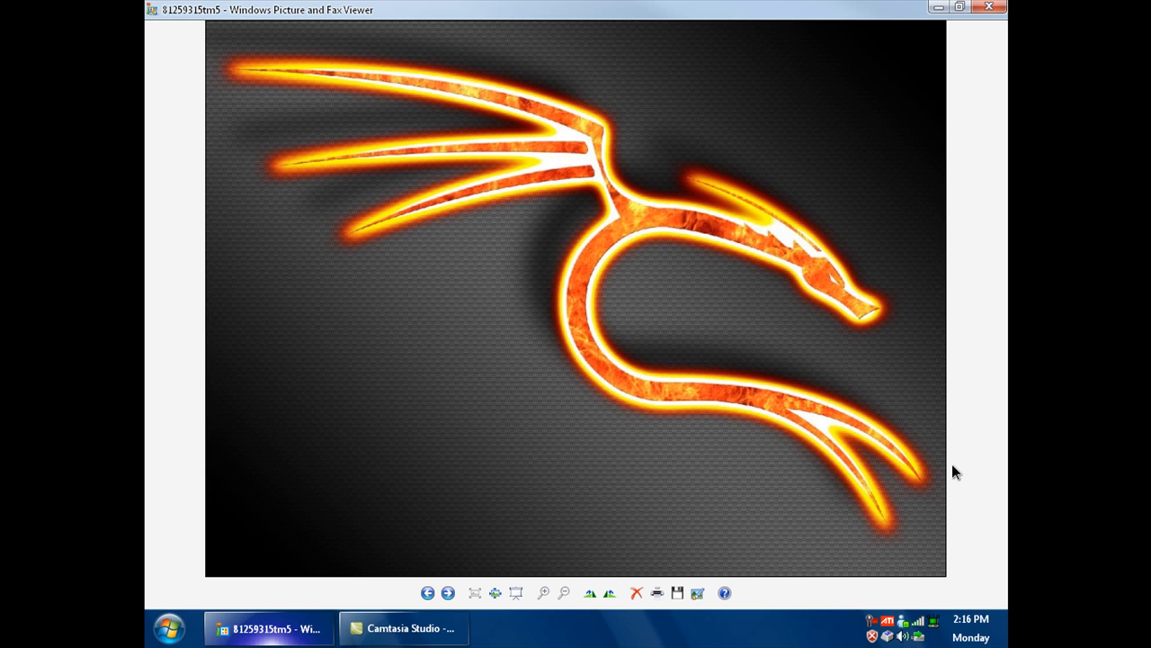
mouse_move(975, 515)
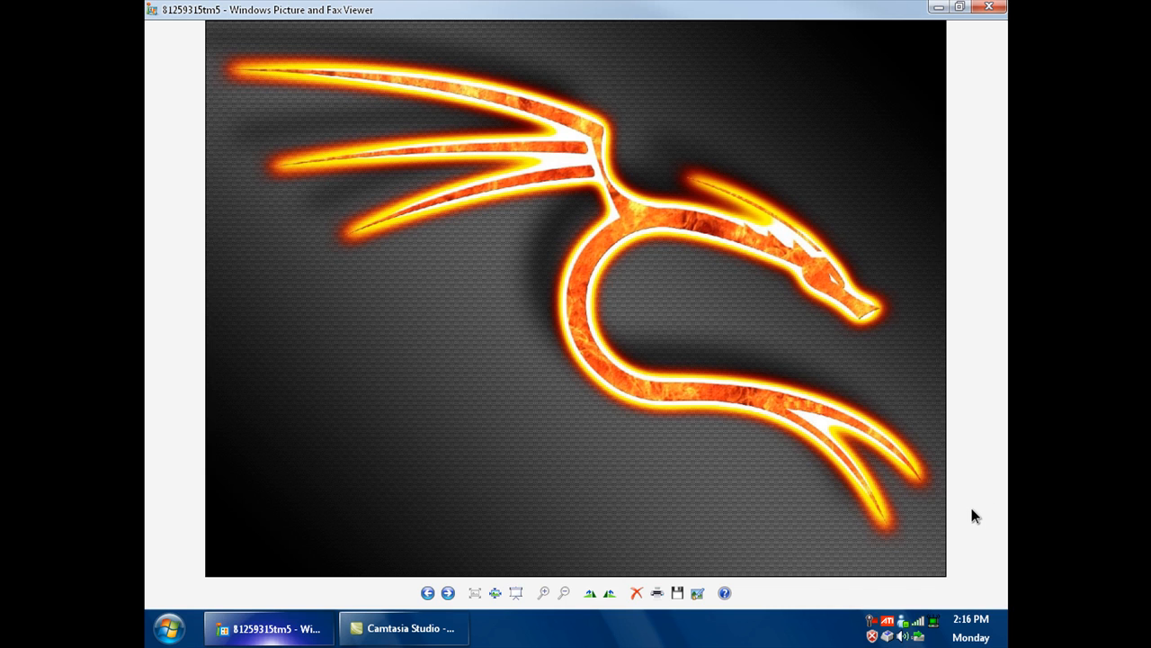
mouse_move(907, 635)
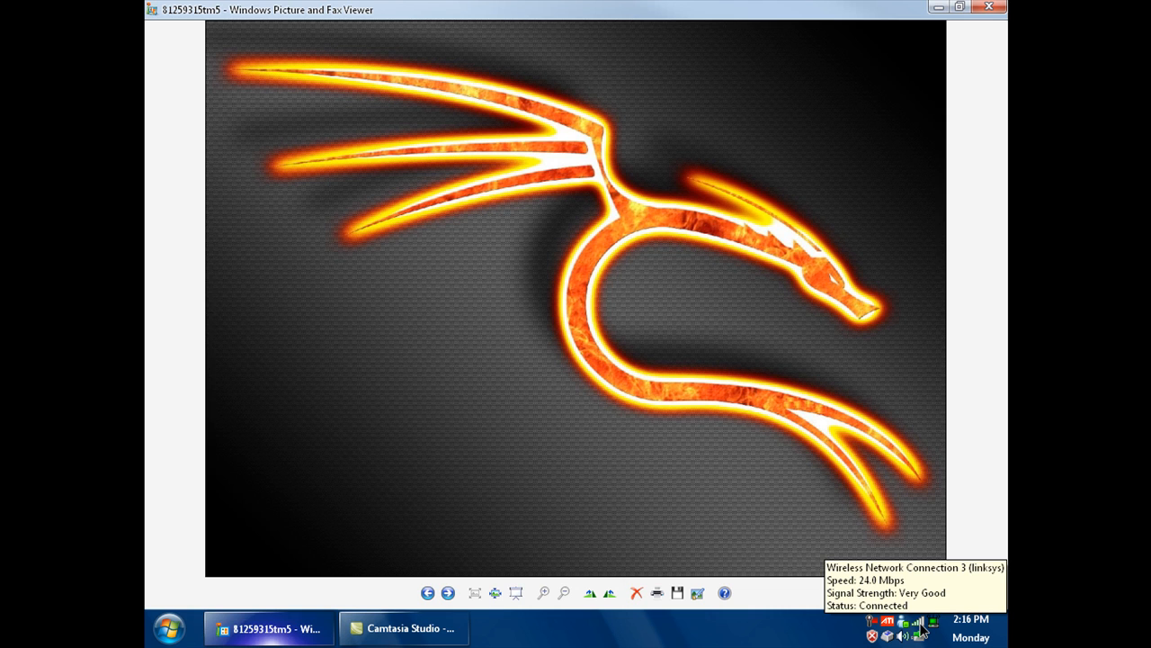
Show the Wireless Network Connection 3 Status for linksys at 24.0 Mbps and reposition the window
left_click(918, 622)
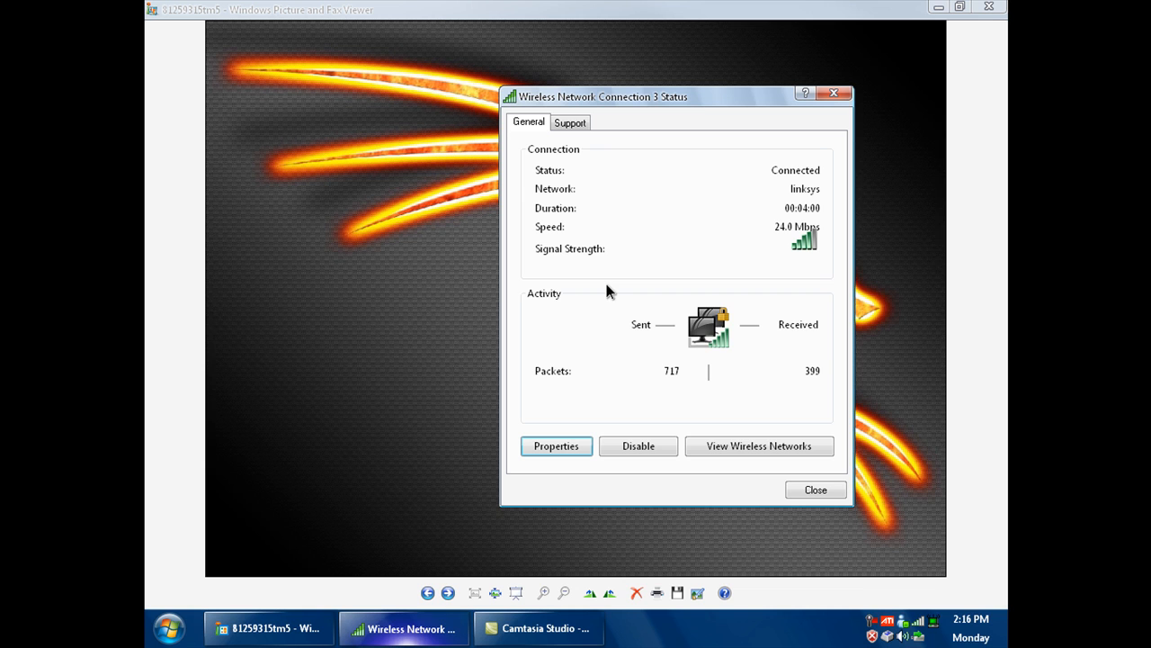
left_click_drag(602, 97, 726, 93)
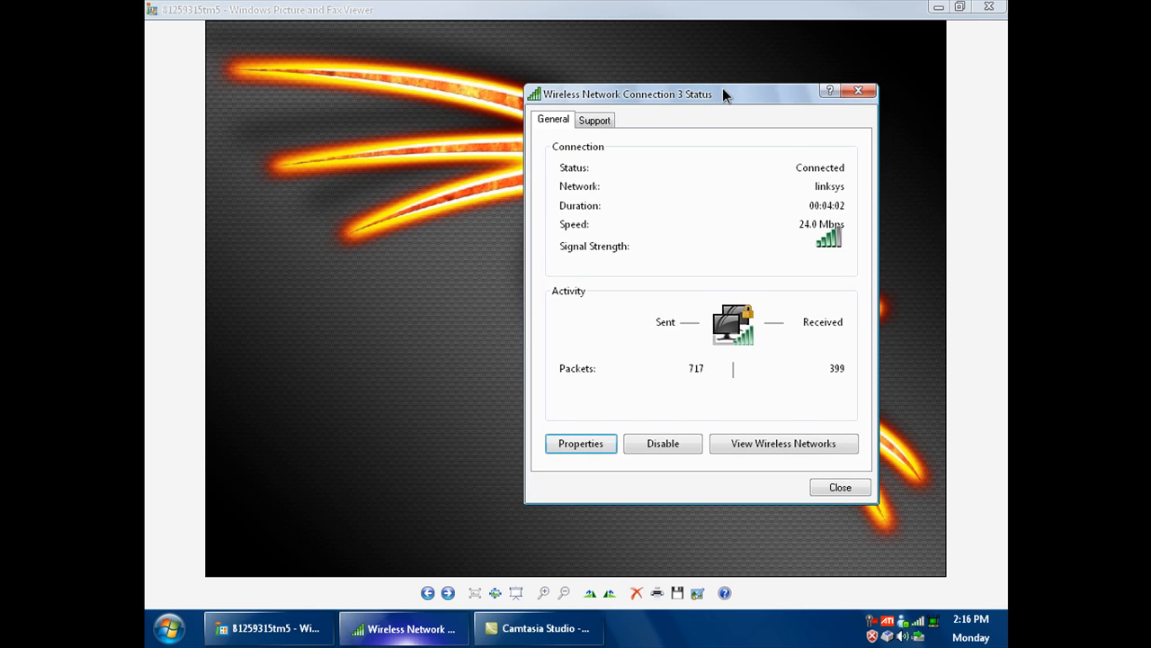